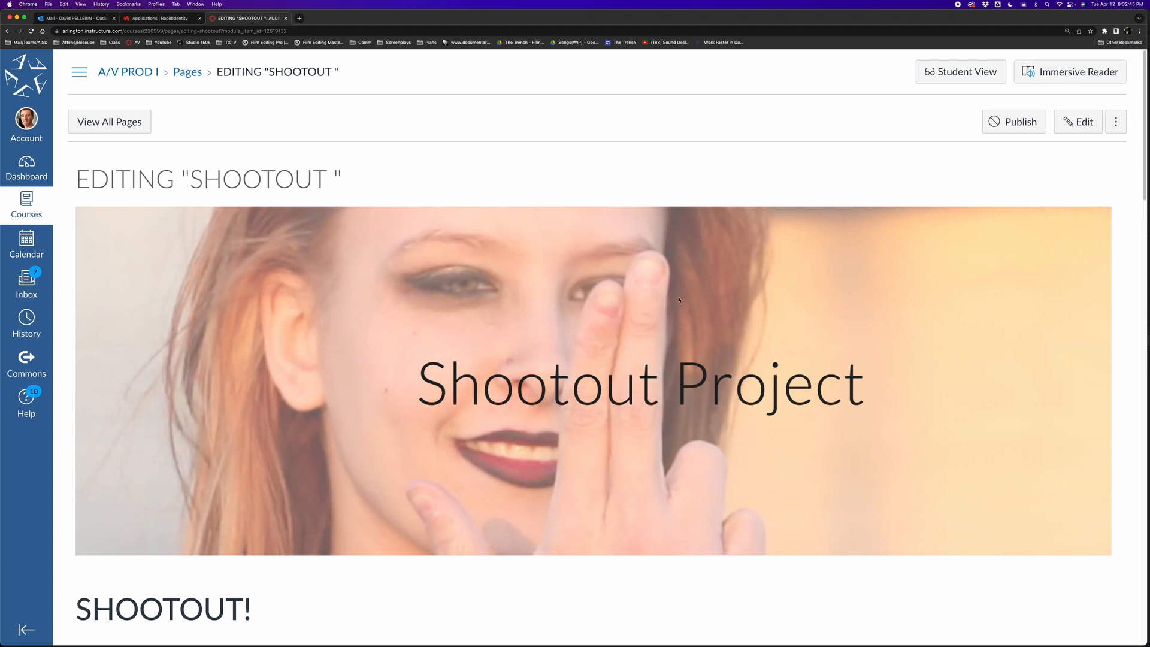
{"action": "mouse_move", "coordinate": [595, 214]}
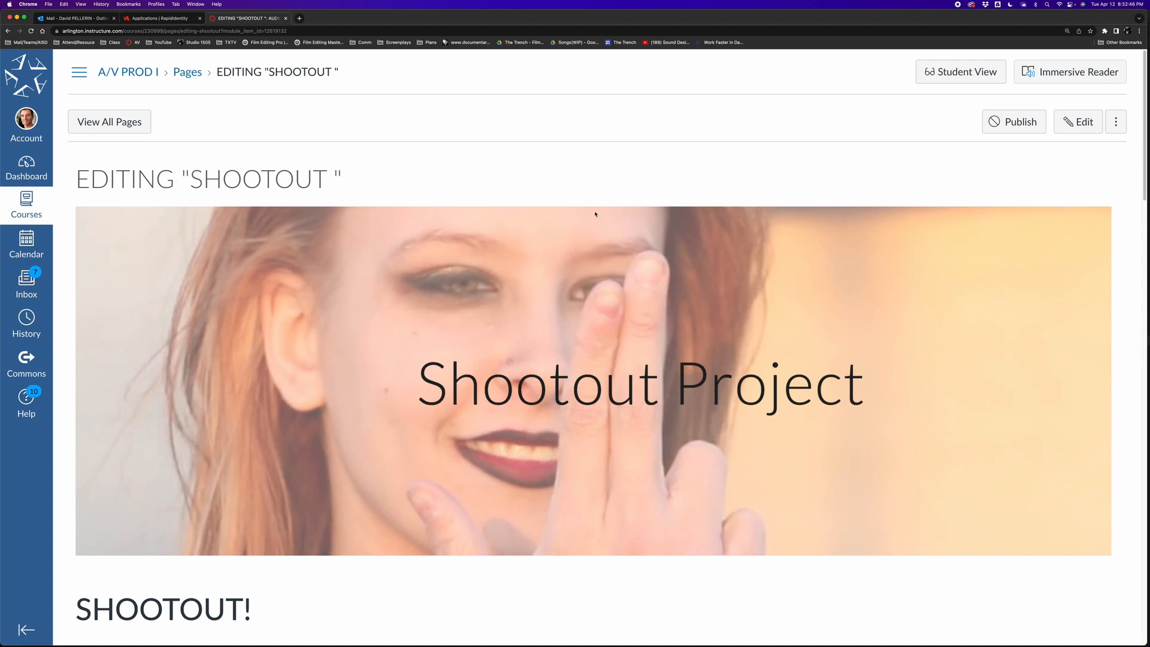
{"action": "mouse_move", "coordinate": [498, 190]}
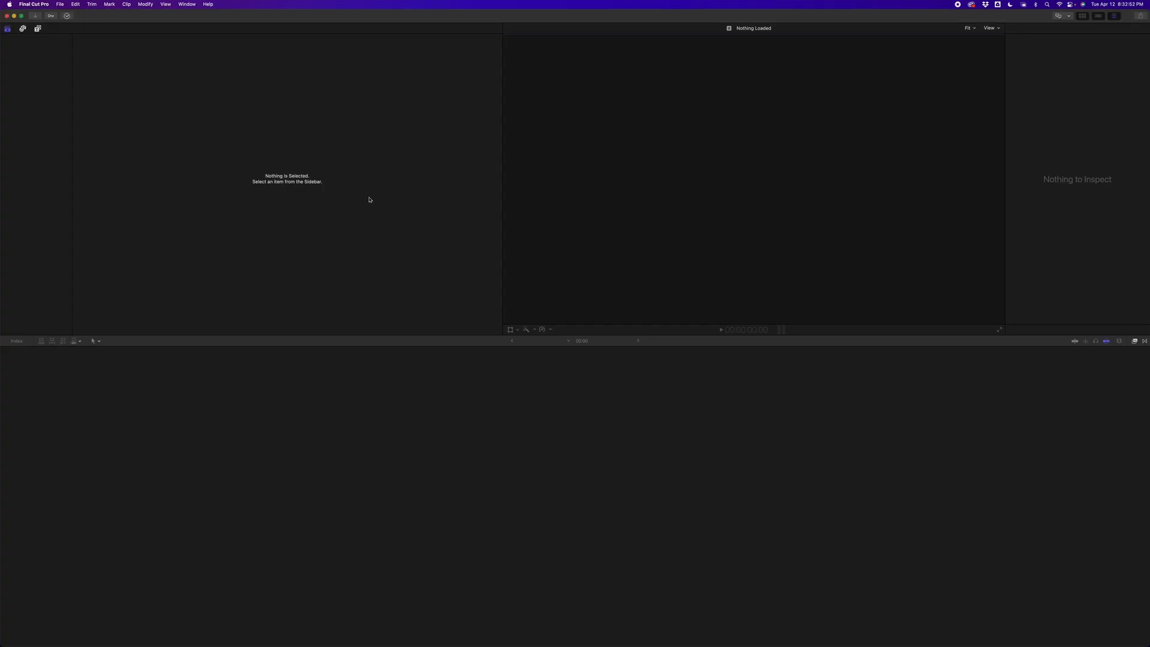
{"action": "mouse_move", "coordinate": [115, 15]}
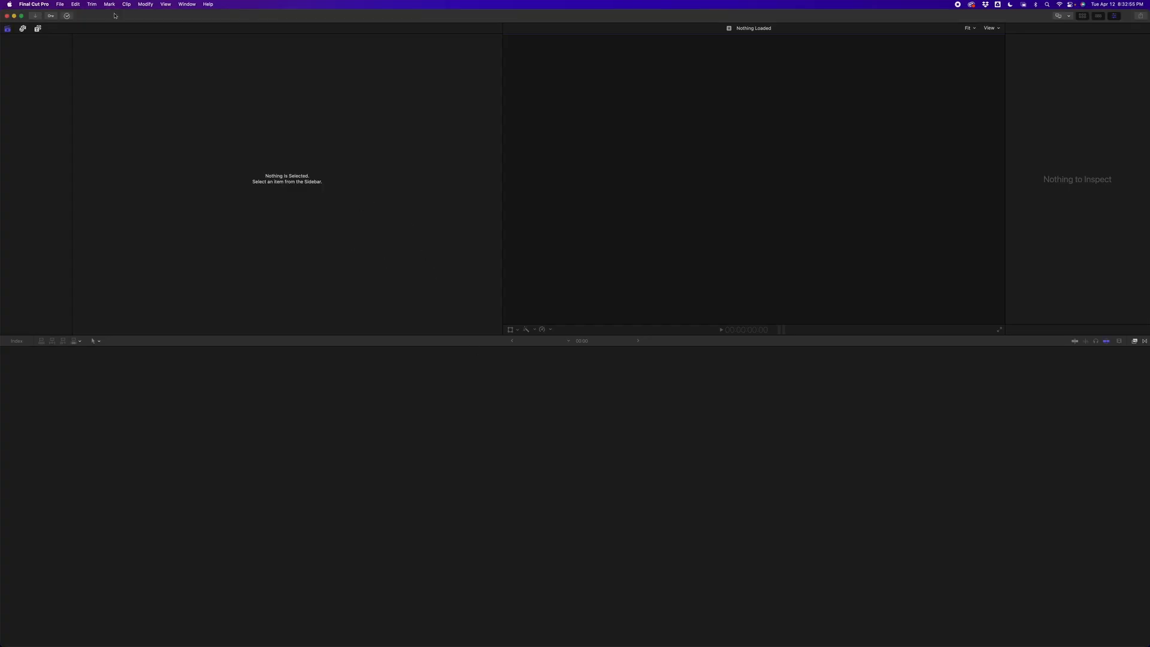
Step: Create a new library named Shootout saved to the Desktop
{"action": "left_click", "coordinate": [59, 5]}
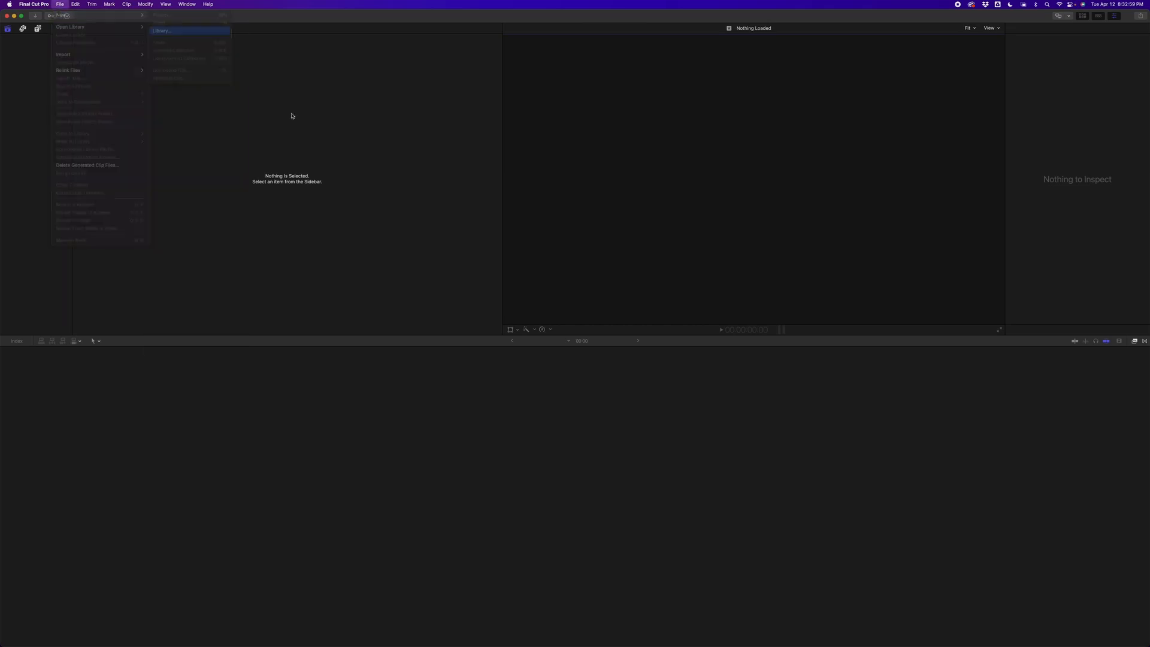
{"action": "left_click", "coordinate": [160, 30]}
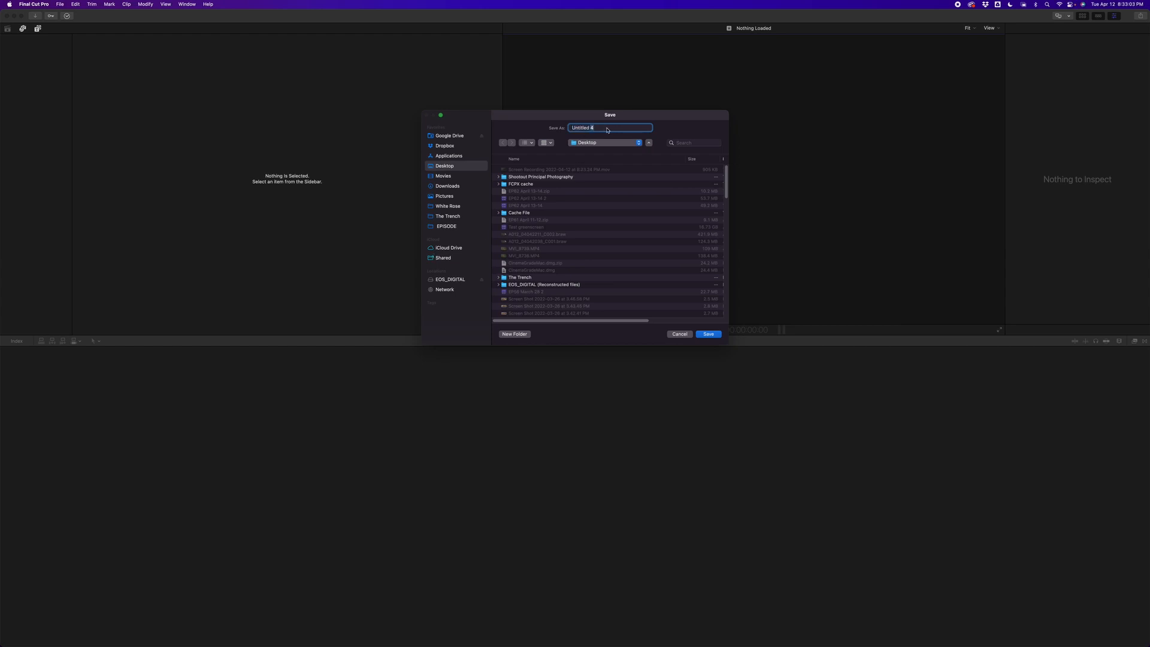
{"action": "type", "text": "Shootout"}
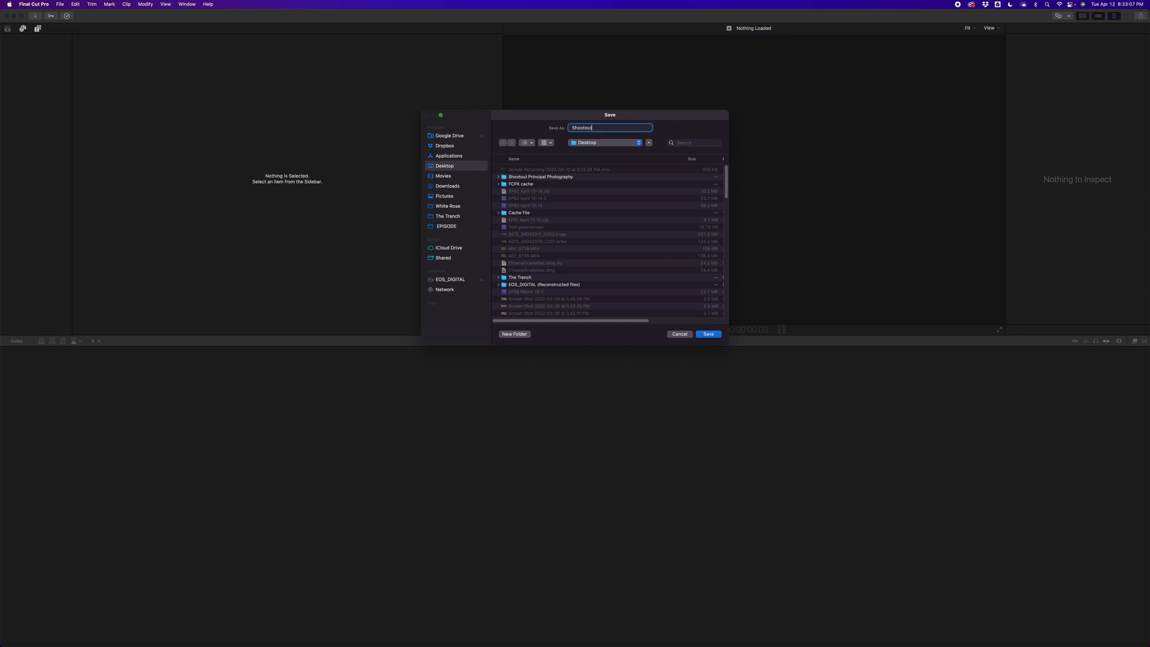
{"action": "left_click", "coordinate": [707, 333]}
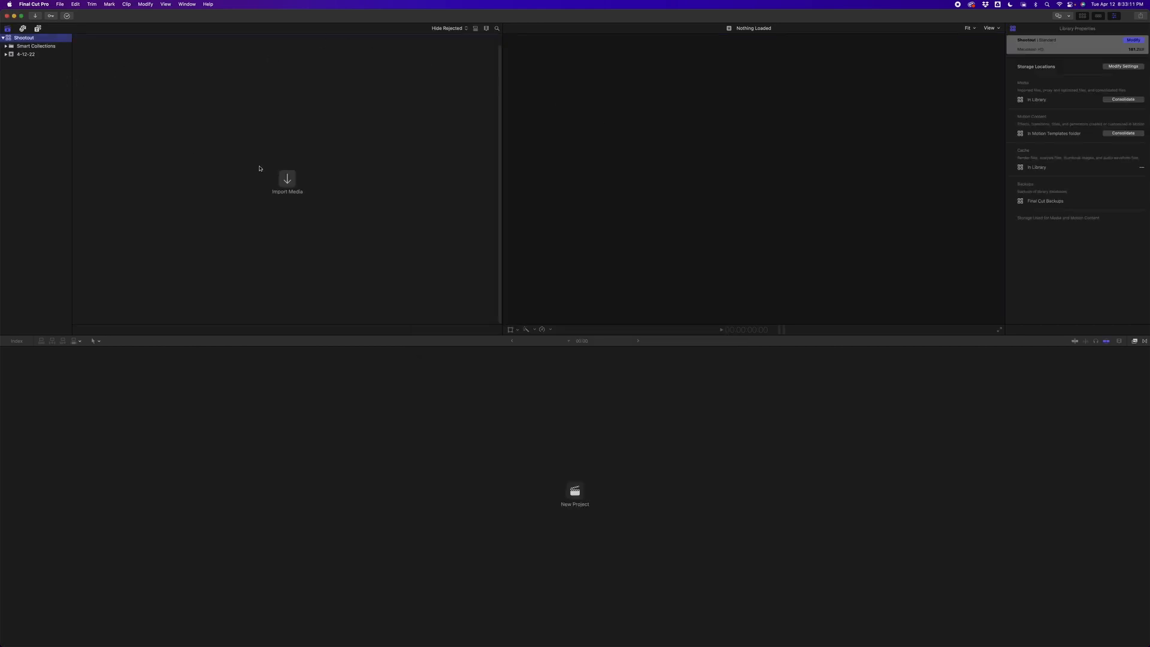
Step: Switch to Finder and navigate up to the Desktop folder holding the footage
{"action": "key", "text": "cmd+tab"}
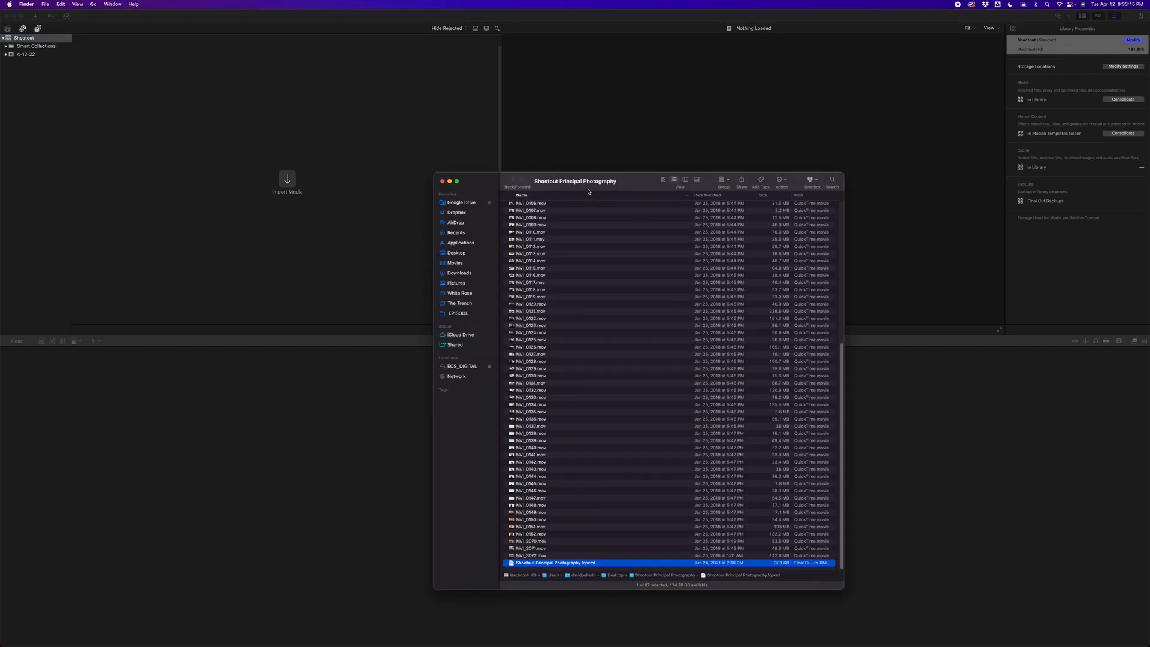
{"action": "left_click", "coordinate": [575, 181]}
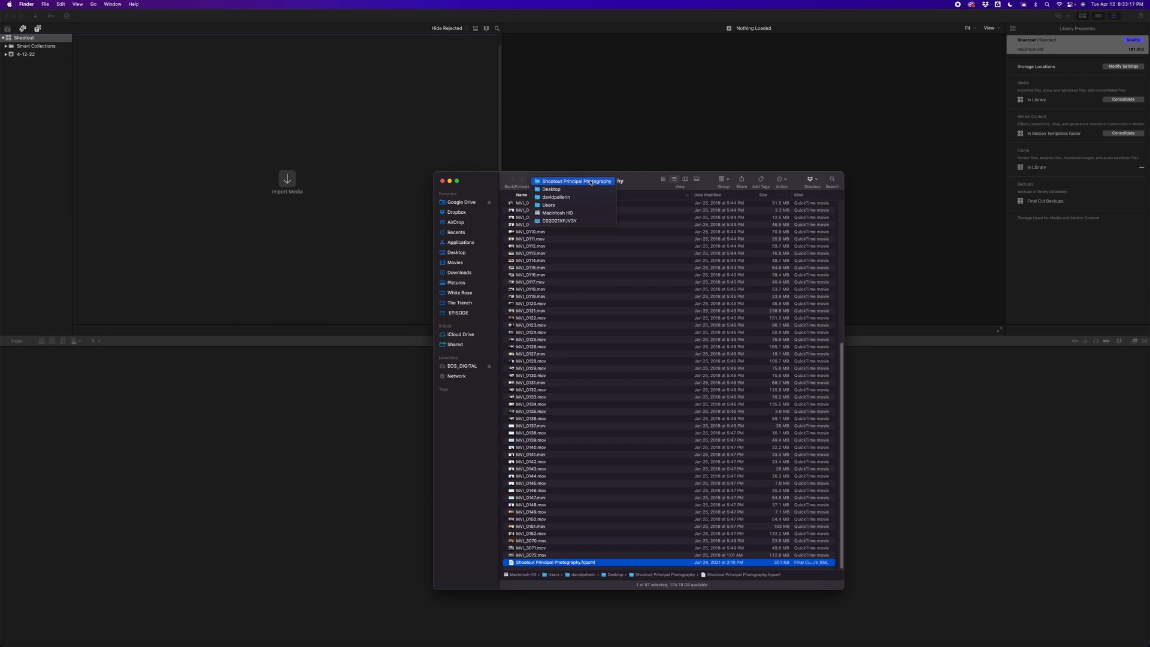
{"action": "left_click", "coordinate": [551, 189]}
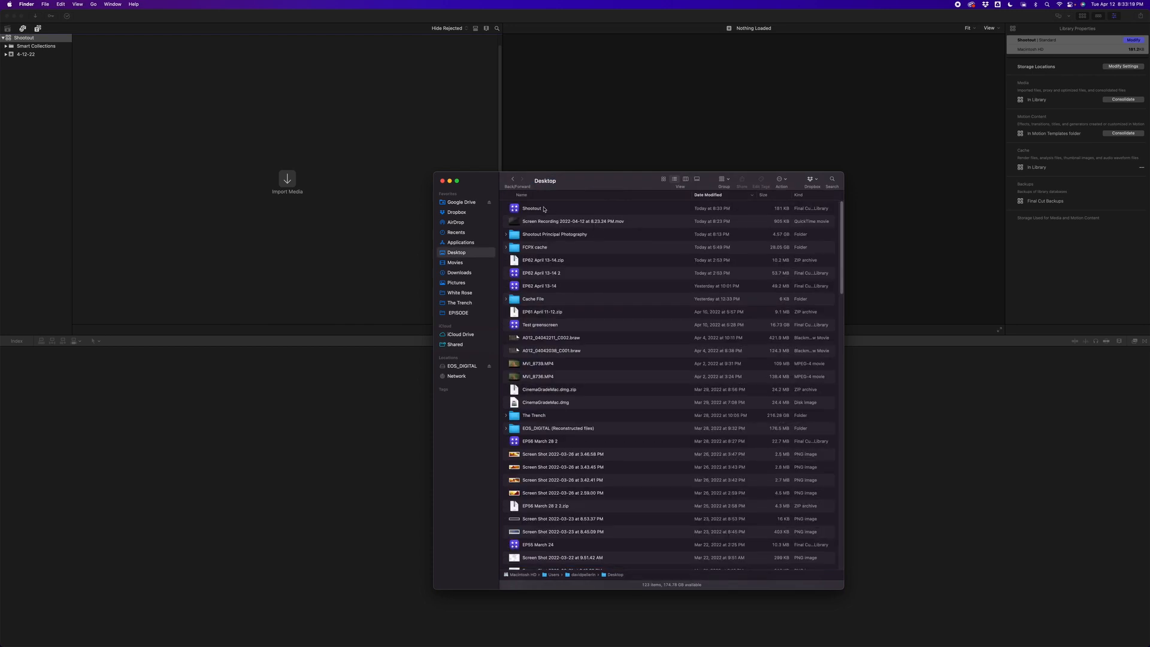
{"action": "left_click", "coordinate": [554, 234]}
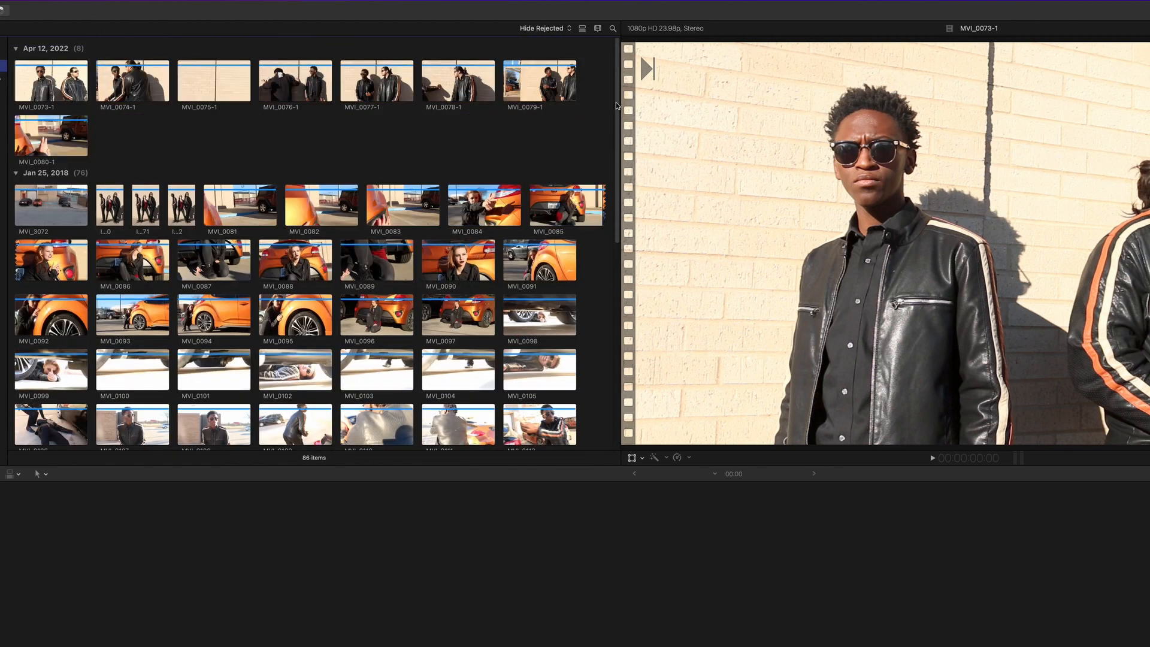
{"action": "mouse_move", "coordinate": [617, 86]}
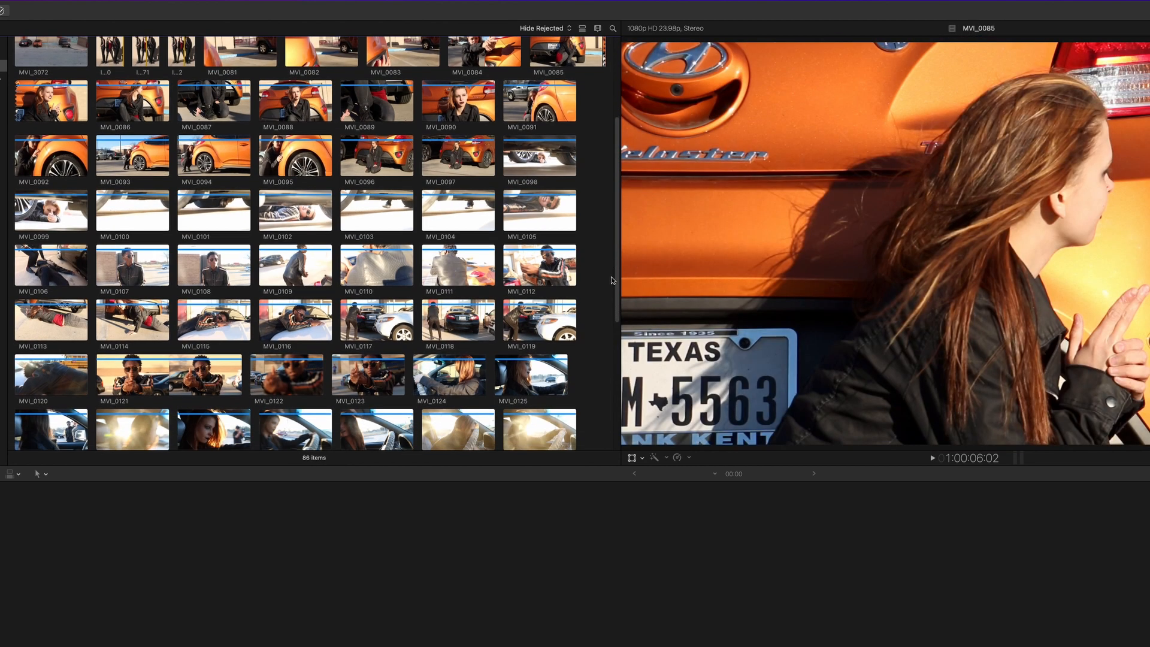
Step: Preview clips MVI_0149, MVI_0151, MVI_0152, MVI_3070 and MVI_3071 in the viewer
{"action": "scroll", "scroll_direction": "down", "scroll_amount": 3}
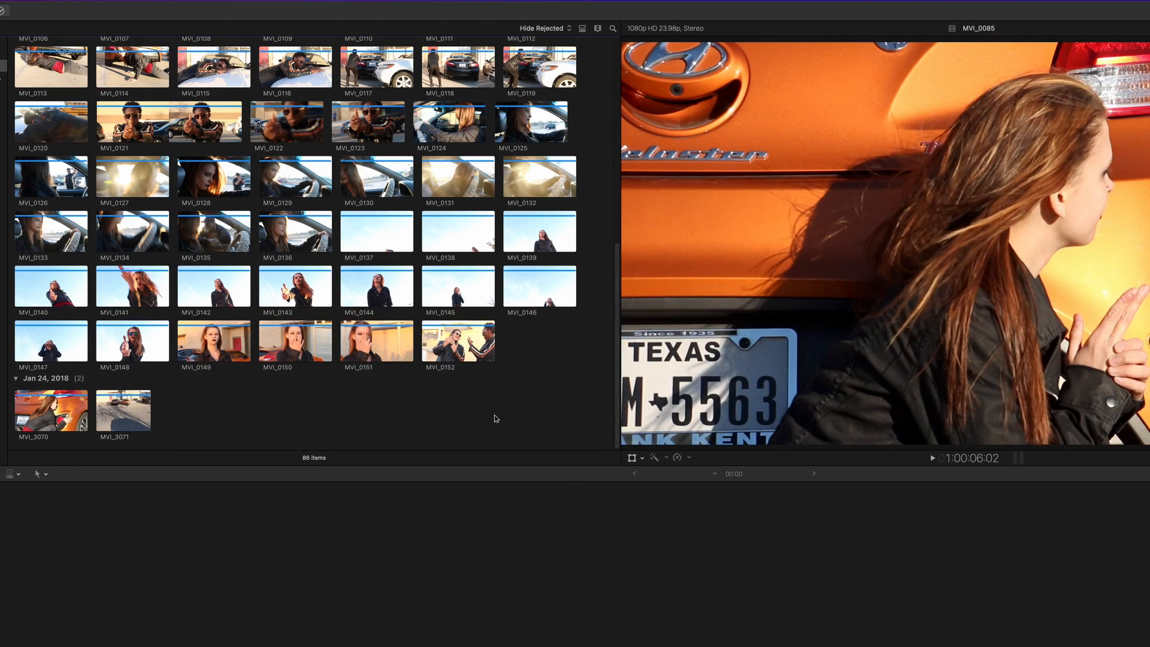
{"action": "left_click", "coordinate": [213, 341]}
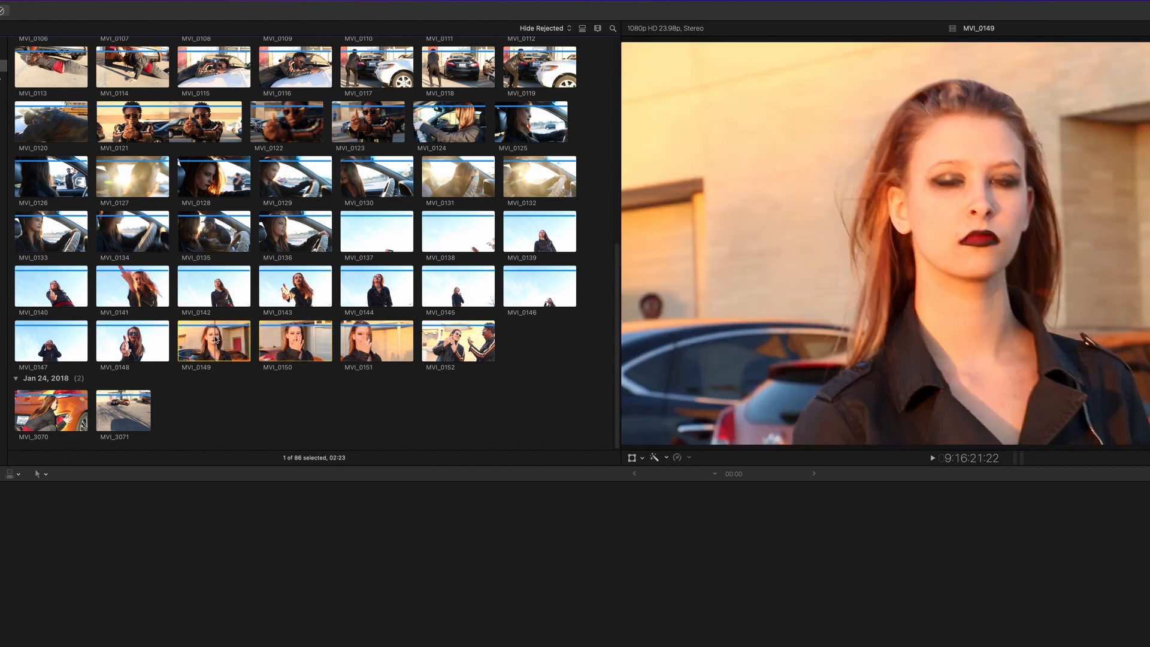
{"action": "left_click", "coordinate": [376, 340]}
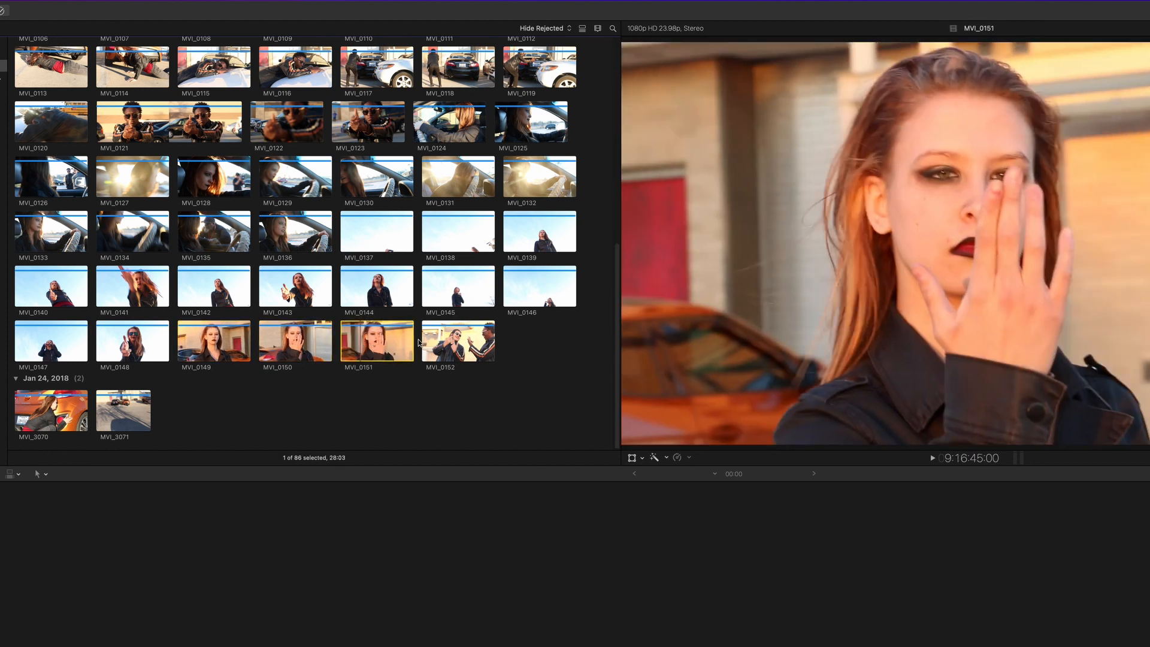
{"action": "left_click", "coordinate": [458, 340]}
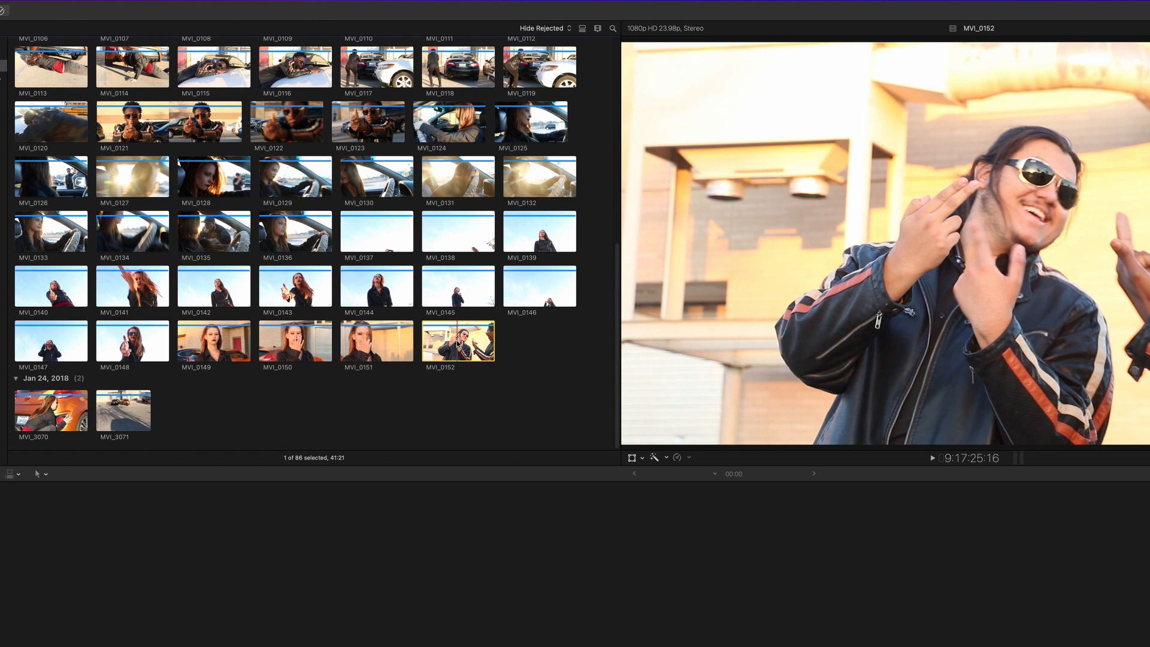
{"action": "left_click", "coordinate": [50, 408]}
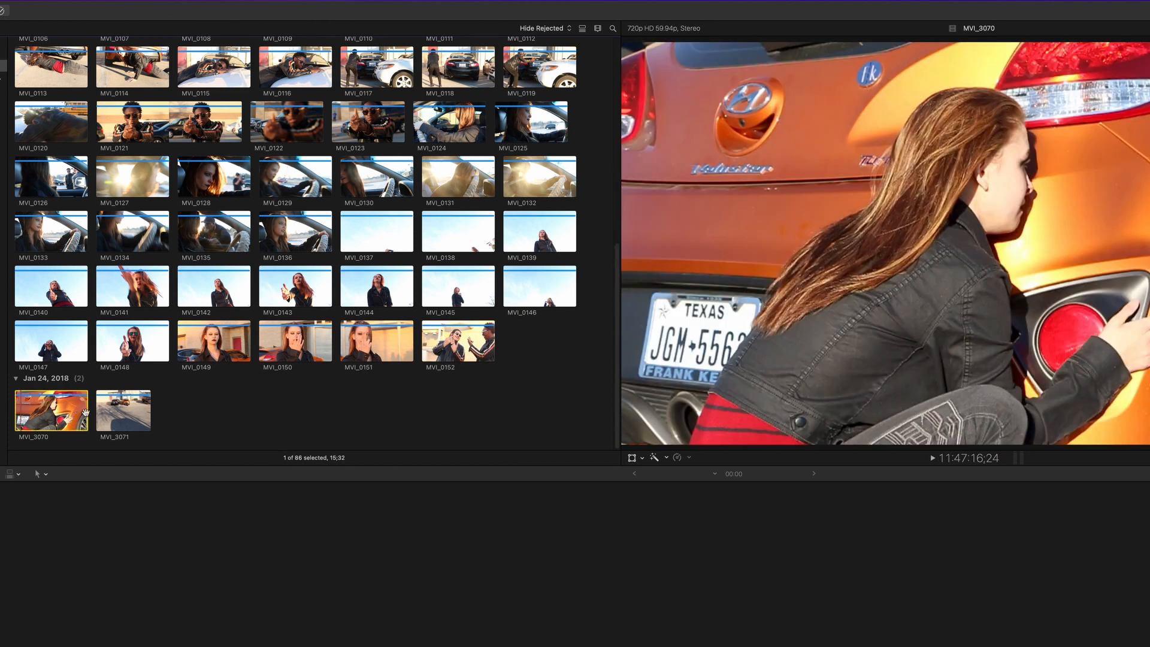
{"action": "left_click", "coordinate": [124, 409]}
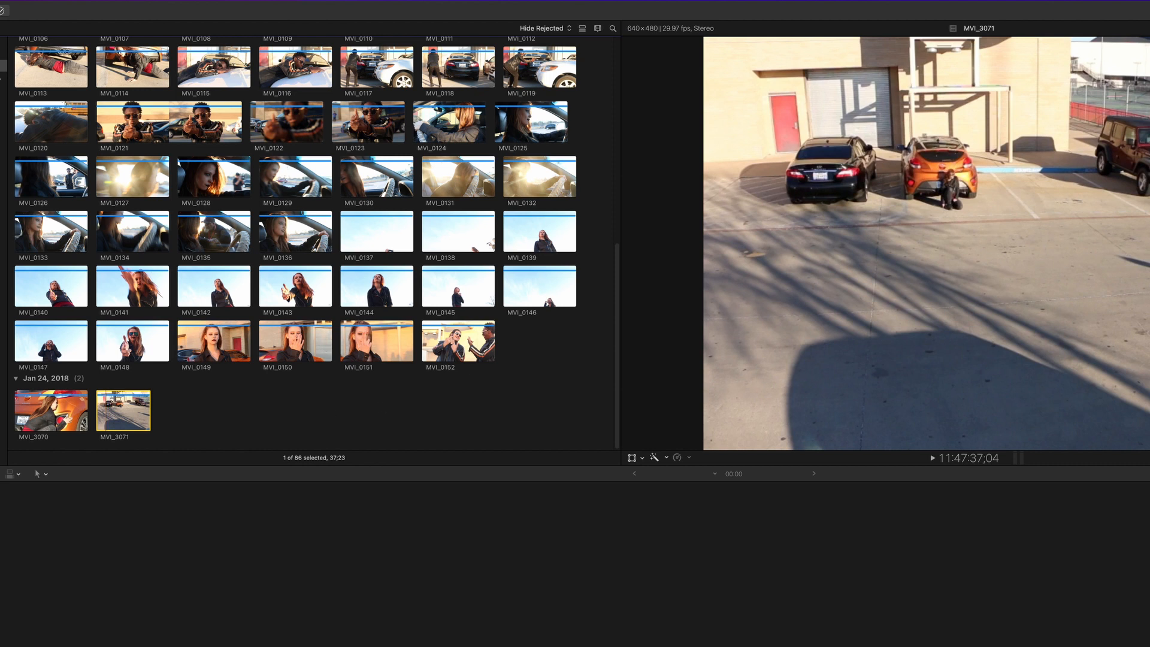
{"action": "mouse_move", "coordinate": [942, 337]}
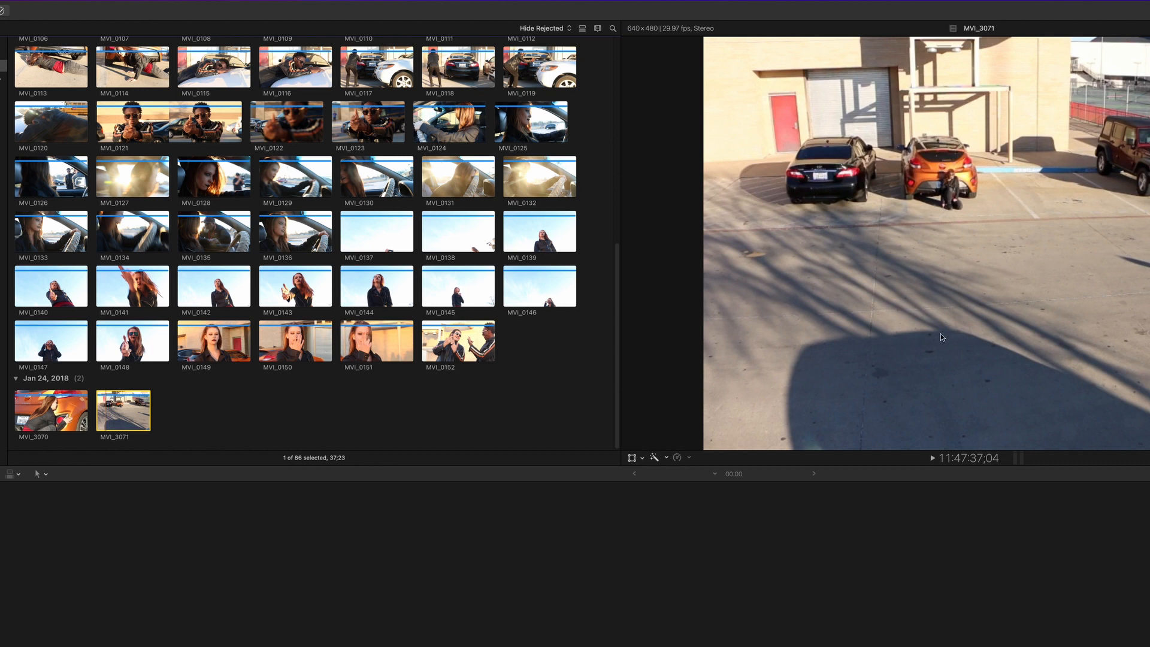
{"action": "mouse_move", "coordinate": [996, 132]}
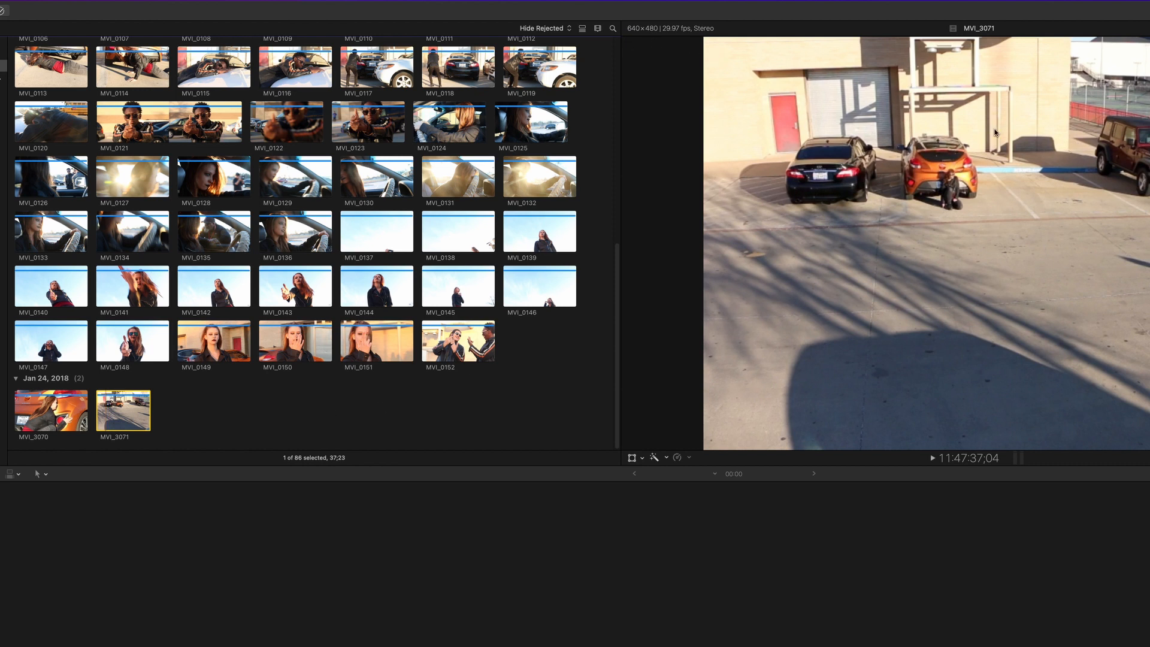
{"action": "mouse_move", "coordinate": [616, 391]}
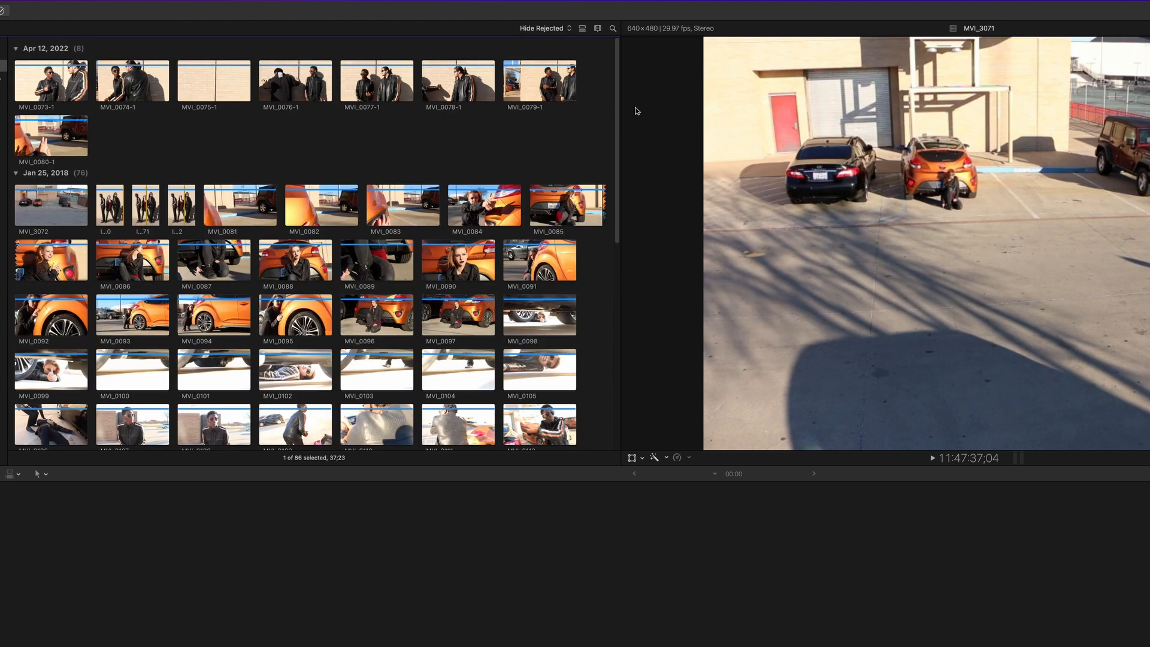
Step: Preview clips MVI_0073-1 and MVI_0086 near the top of the browser
{"action": "left_click", "coordinate": [50, 81]}
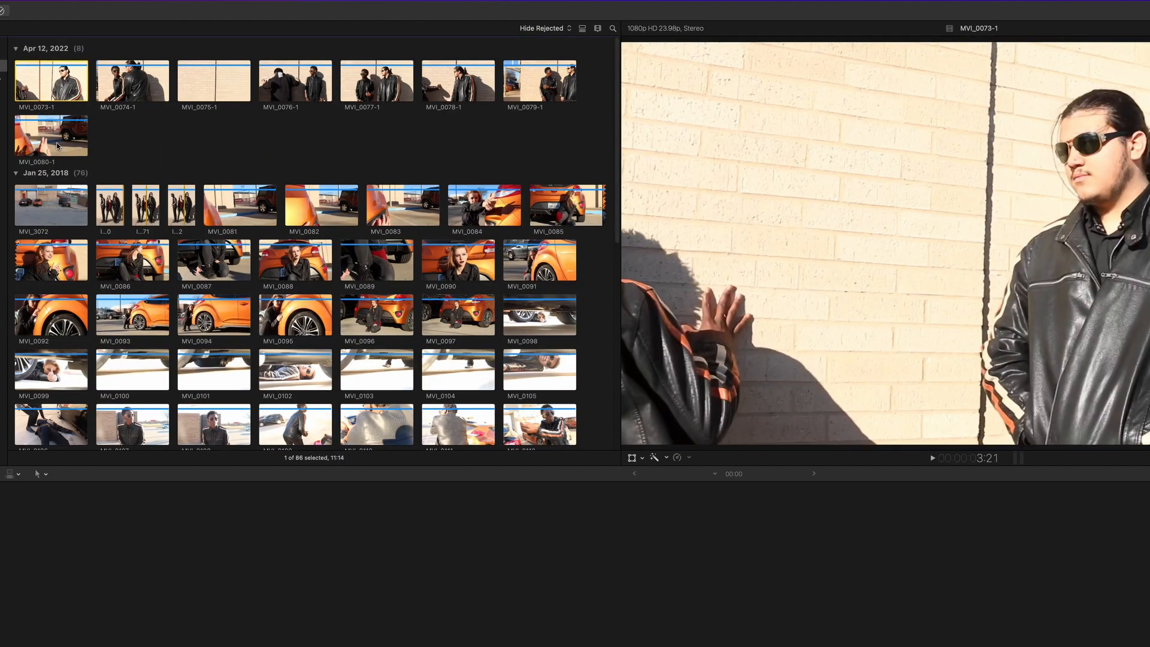
{"action": "left_click", "coordinate": [132, 260]}
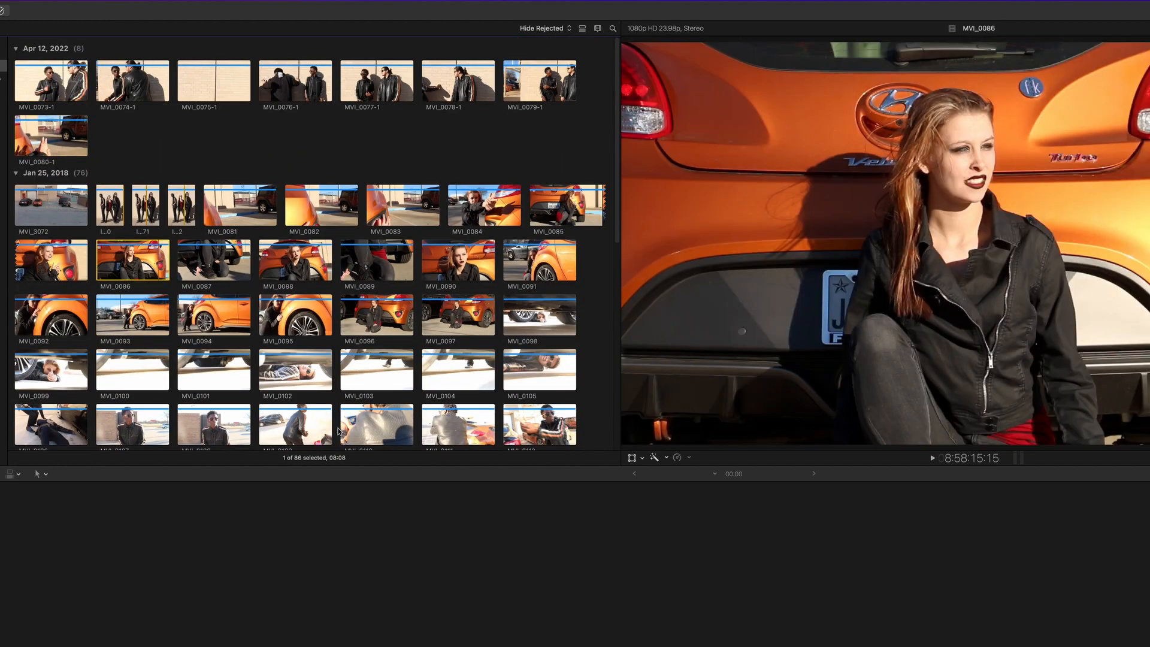
{"action": "mouse_move", "coordinate": [445, 364]}
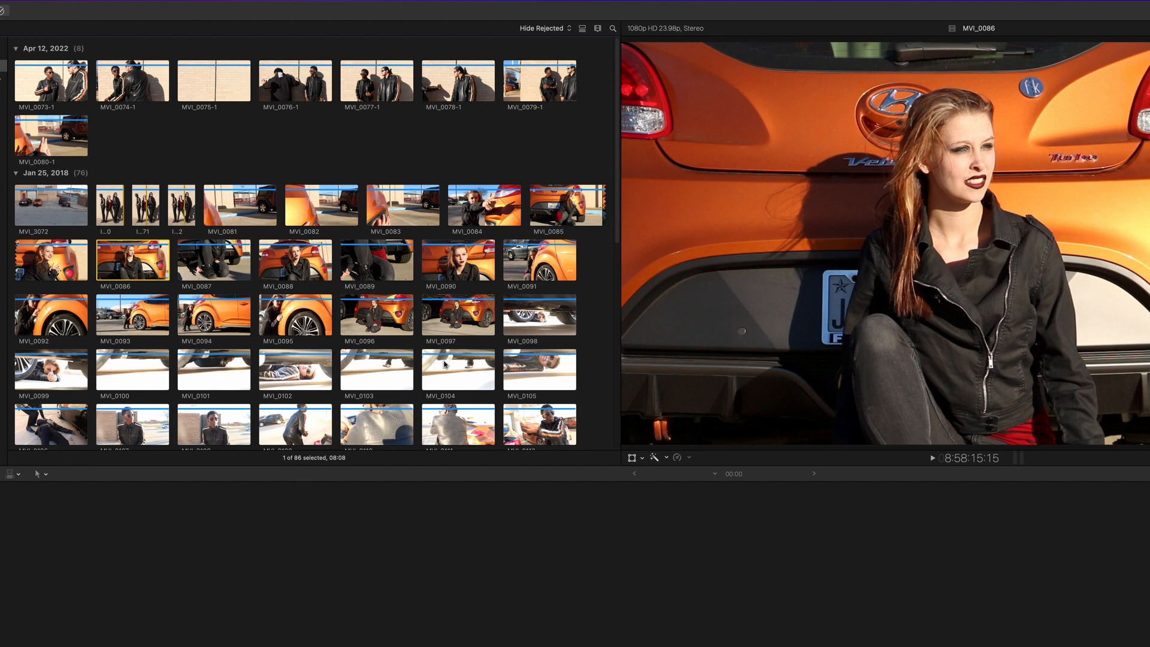
Step: Create a new project named 'Shootout - Pellerin' with default settings
{"action": "scroll", "scroll_direction": "down", "scroll_amount": 3}
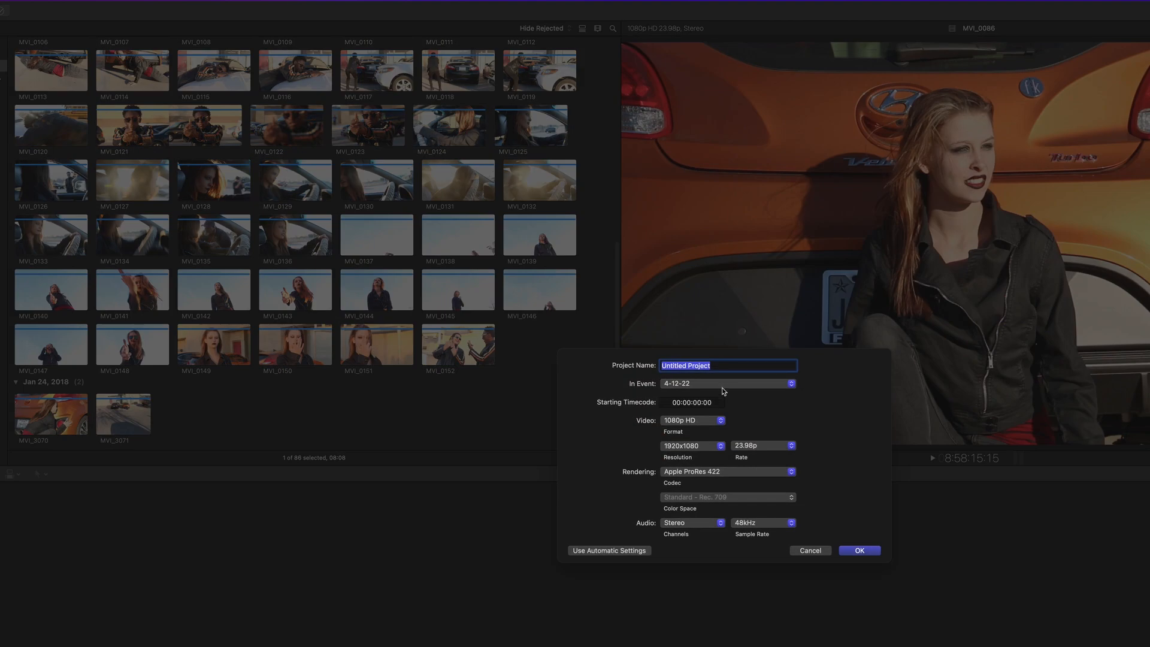
{"action": "type", "text": "Shootout - Pellerin"}
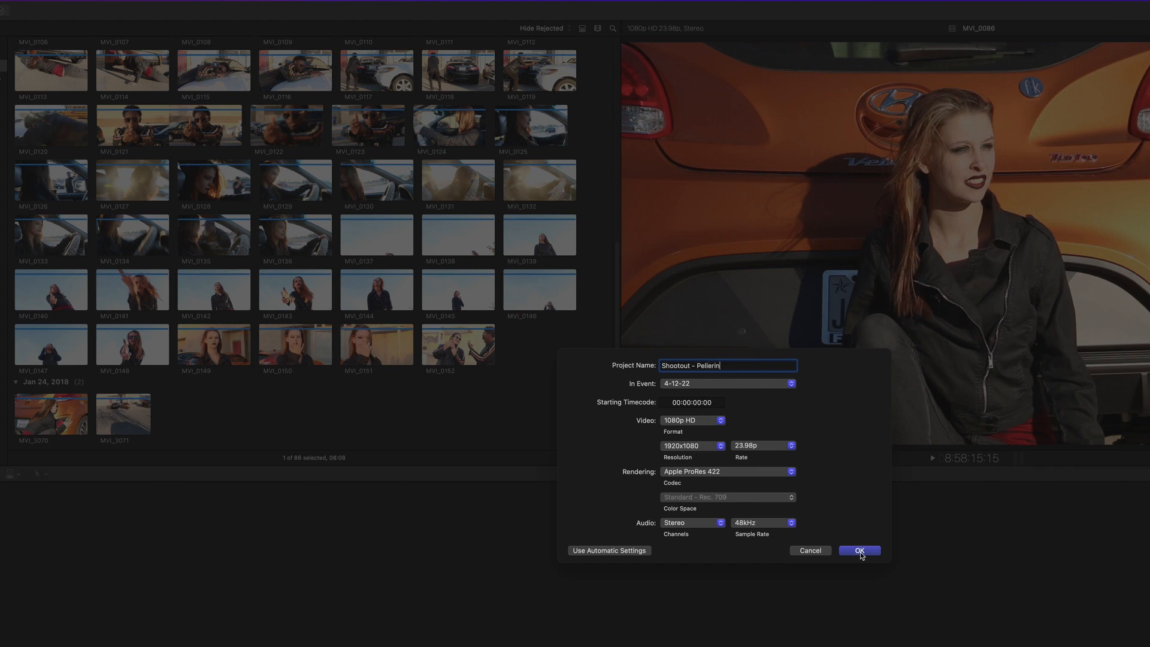
{"action": "left_click", "coordinate": [859, 551]}
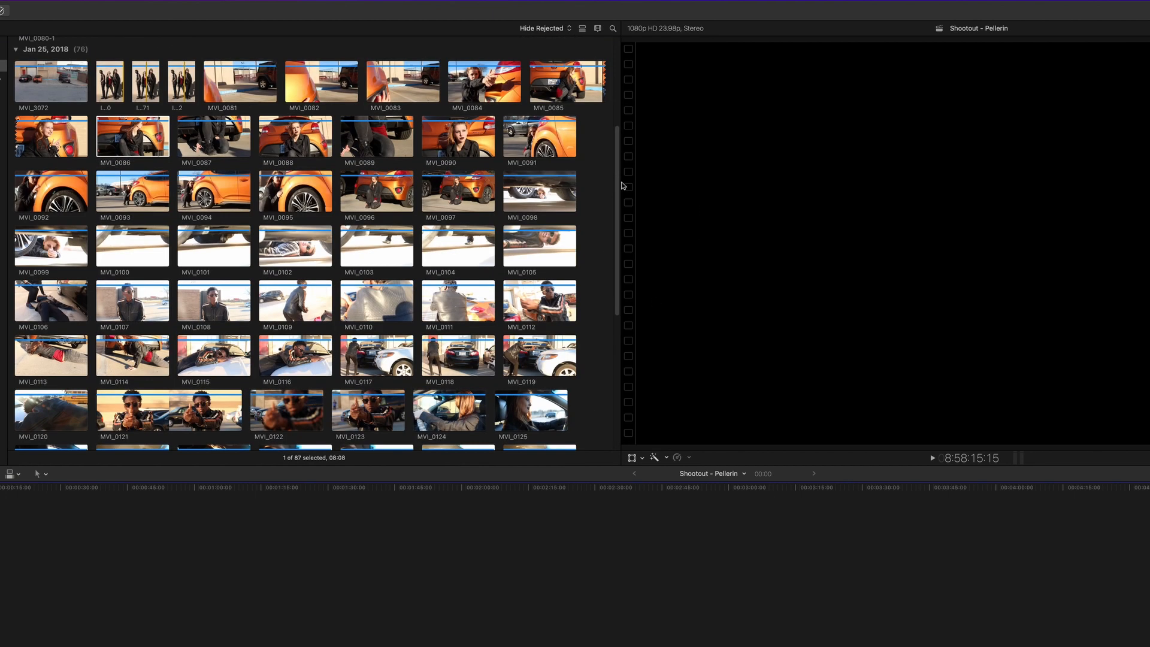
Step: Scroll the browser to reveal the Shootout - Pellerin project
{"action": "scroll", "scroll_direction": "down", "scroll_amount": 3}
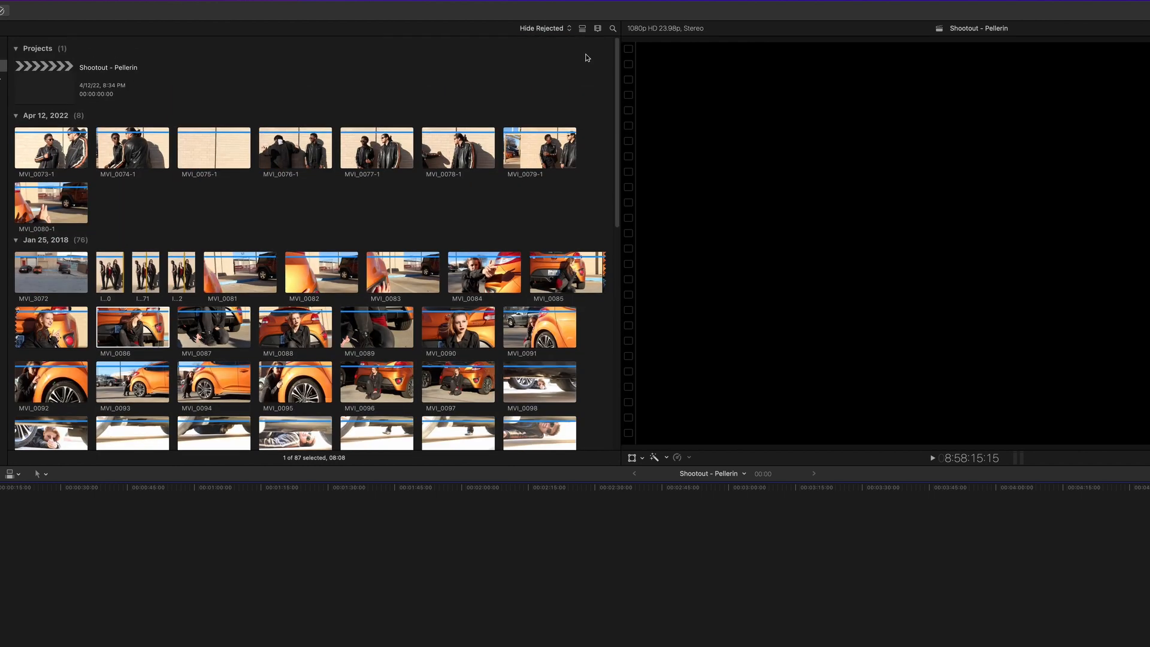
{"action": "mouse_move", "coordinate": [595, 56]}
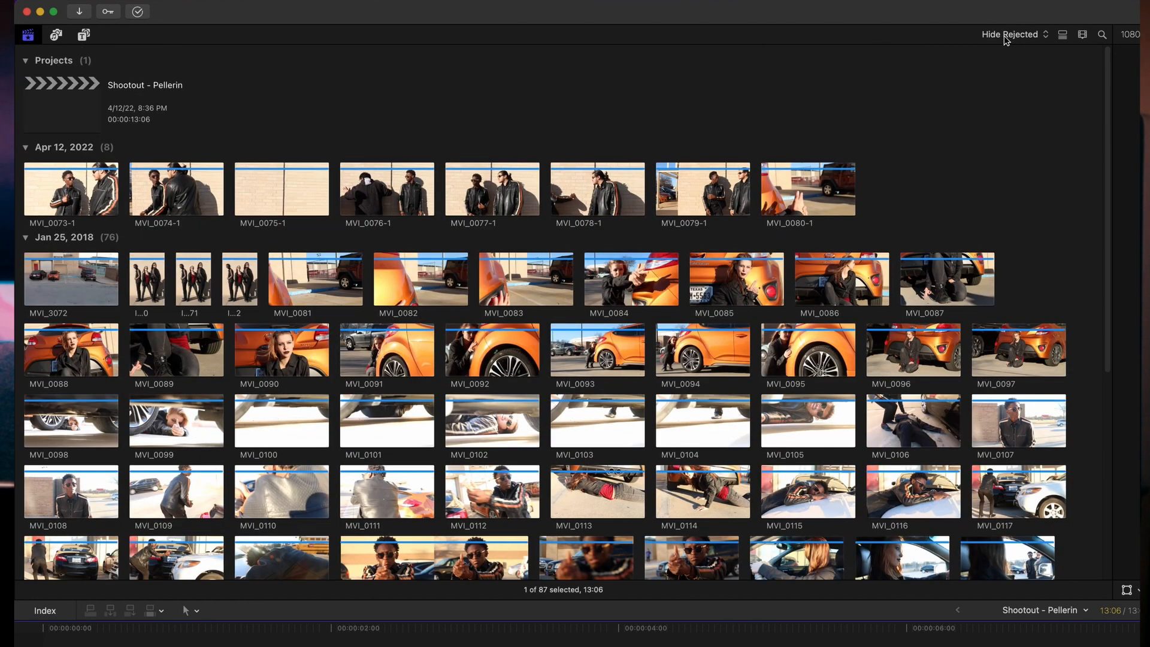
Step: Filter the browser to Favorites only, then return to Hide Rejected
{"action": "left_click", "coordinate": [1010, 34]}
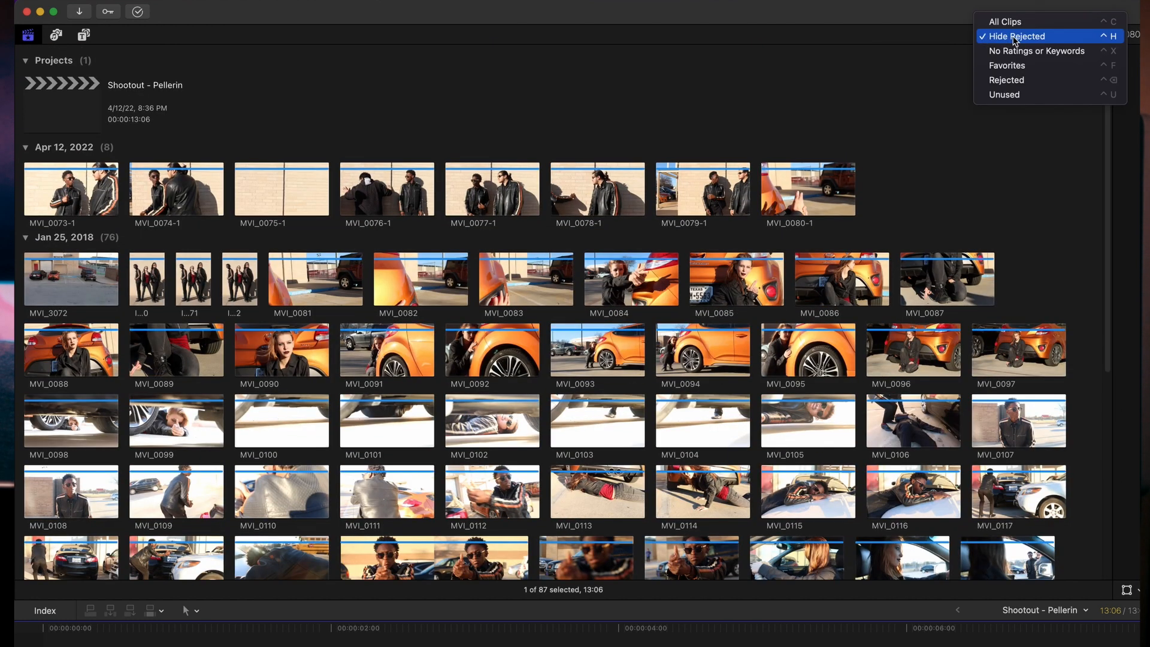
{"action": "left_click", "coordinate": [1018, 36]}
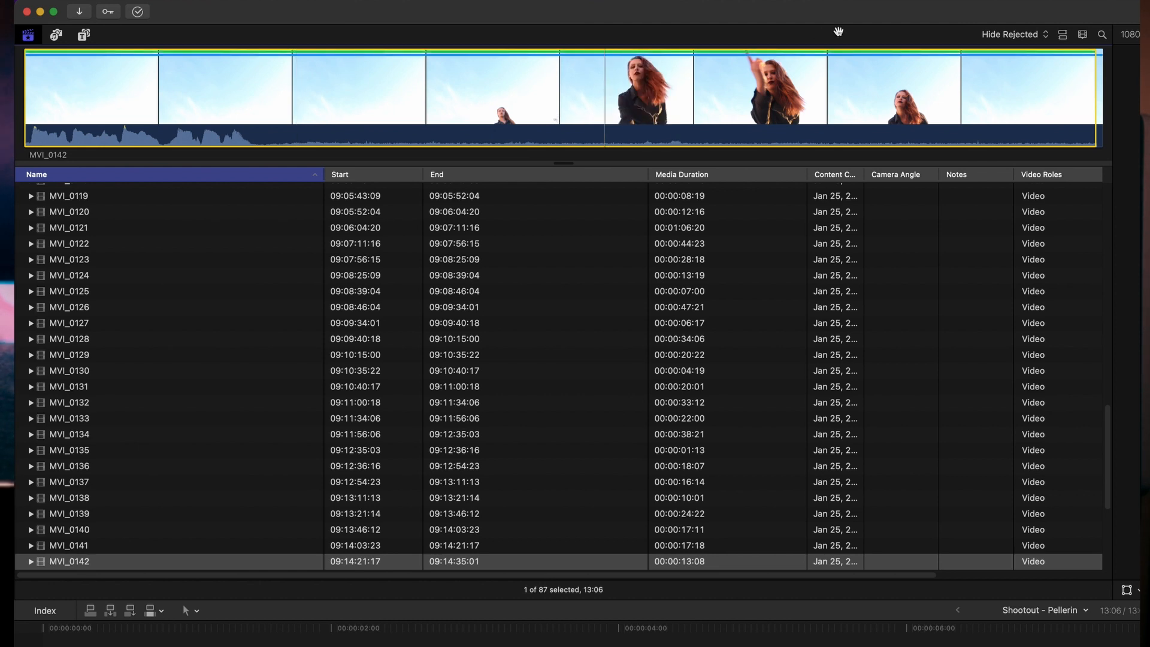
{"action": "left_click", "coordinate": [1010, 33]}
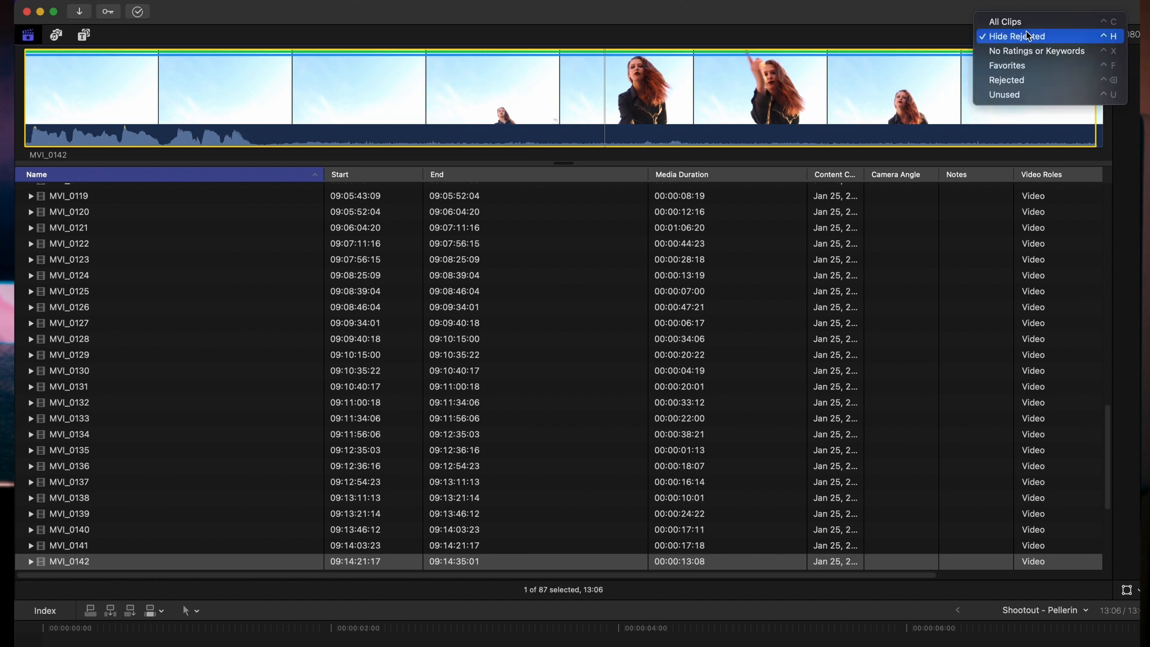
{"action": "left_click", "coordinate": [1007, 65]}
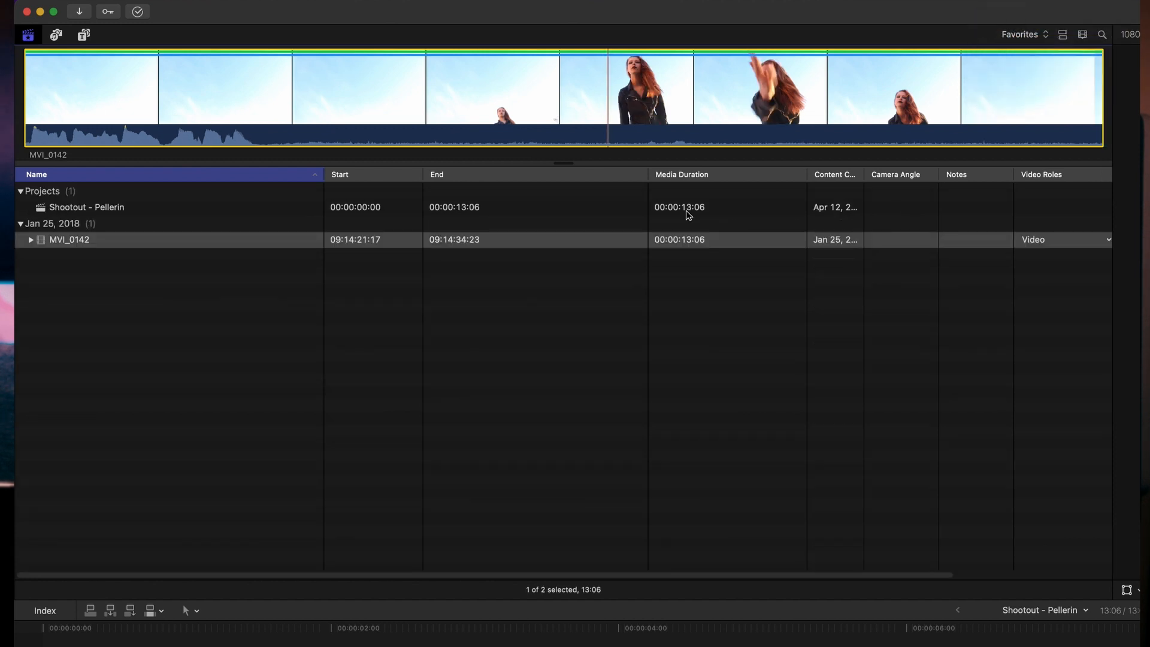
{"action": "mouse_move", "coordinate": [154, 239]}
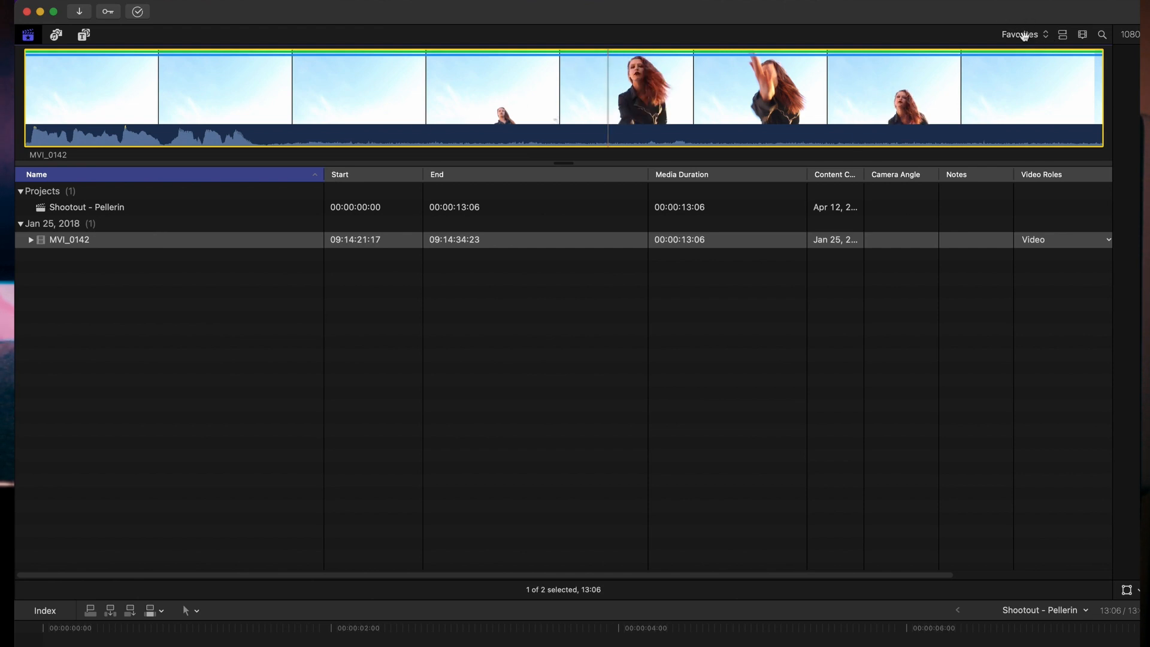
{"action": "left_click", "coordinate": [1020, 35]}
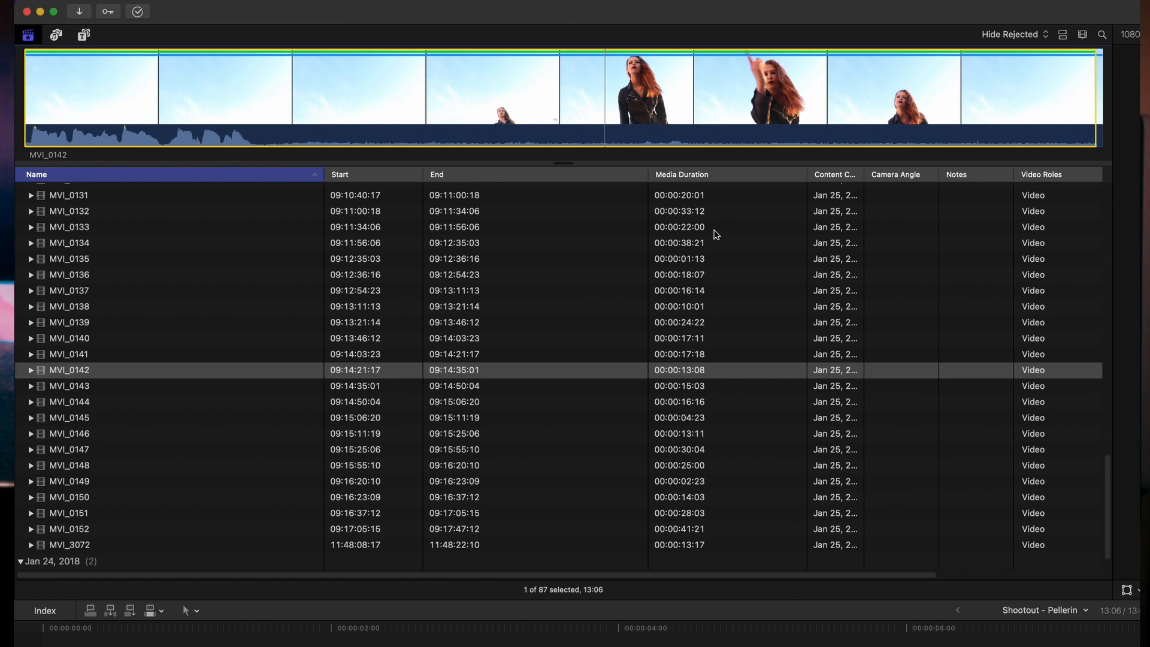
{"action": "mouse_move", "coordinate": [1108, 512]}
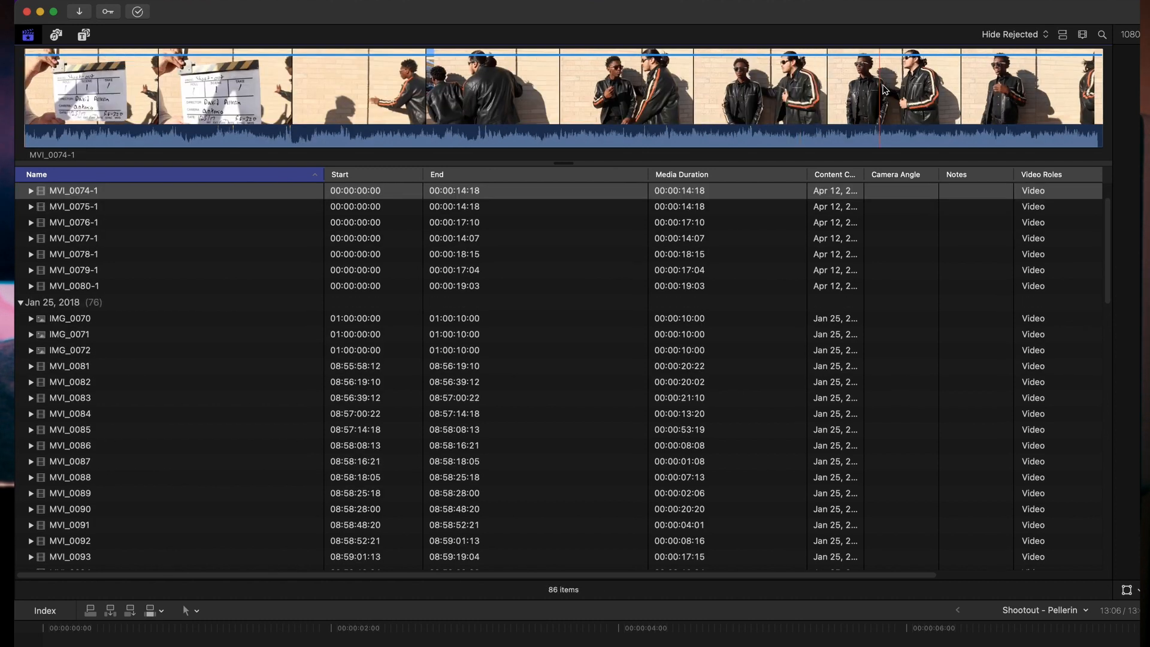
{"action": "left_click", "coordinate": [1014, 33]}
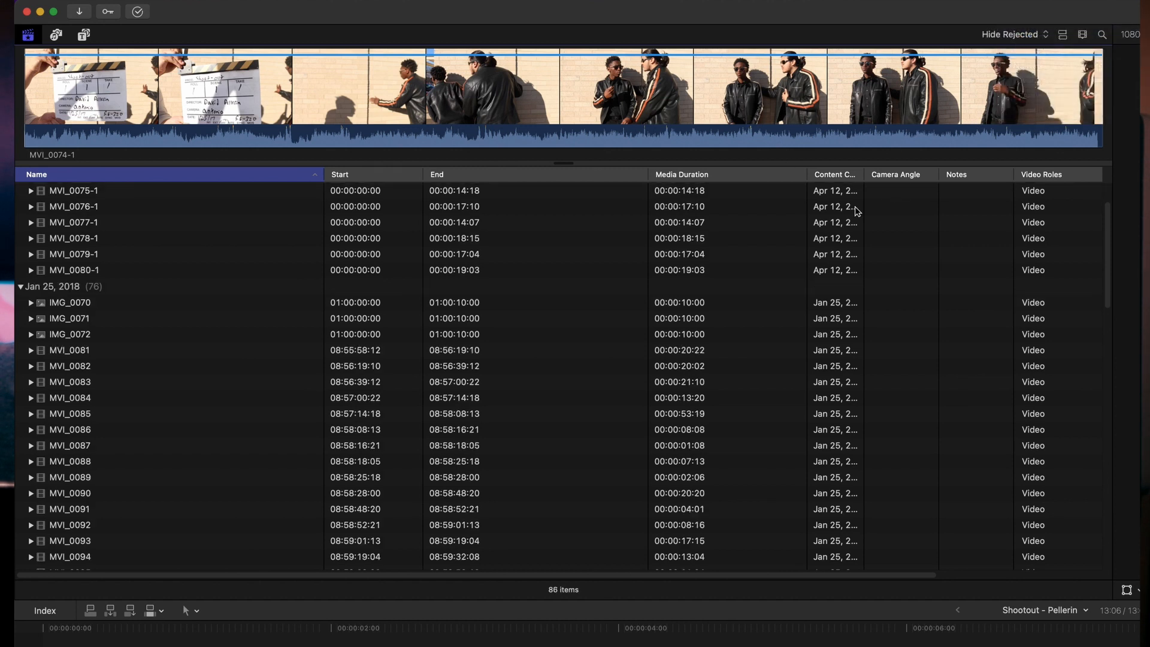
{"action": "mouse_move", "coordinate": [934, 447]}
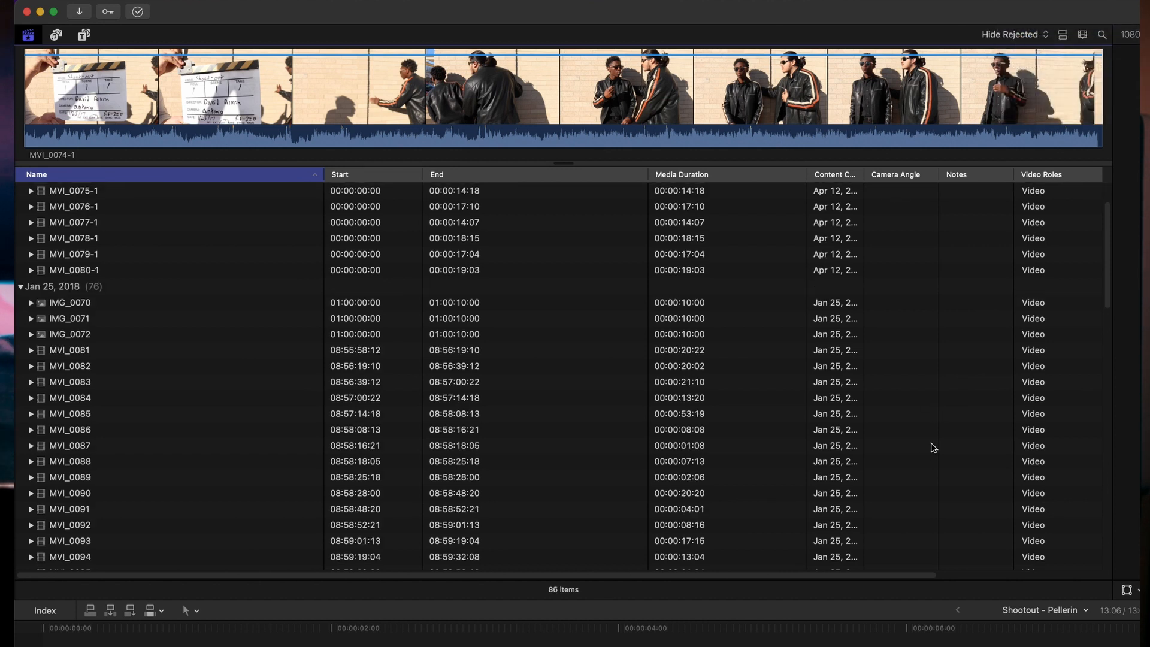